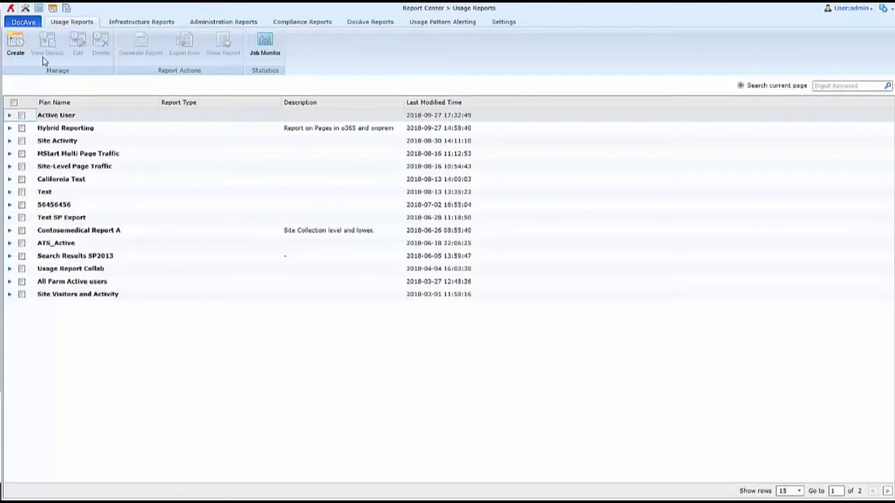
click(16, 46)
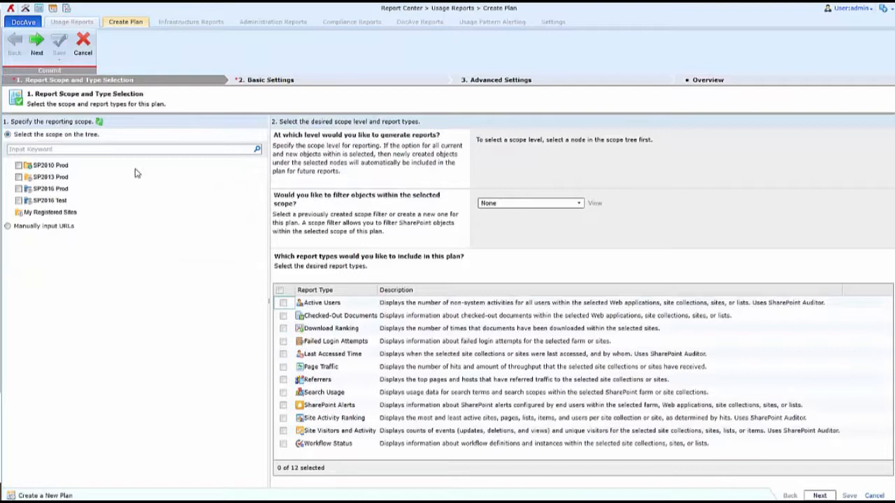
click(7, 177)
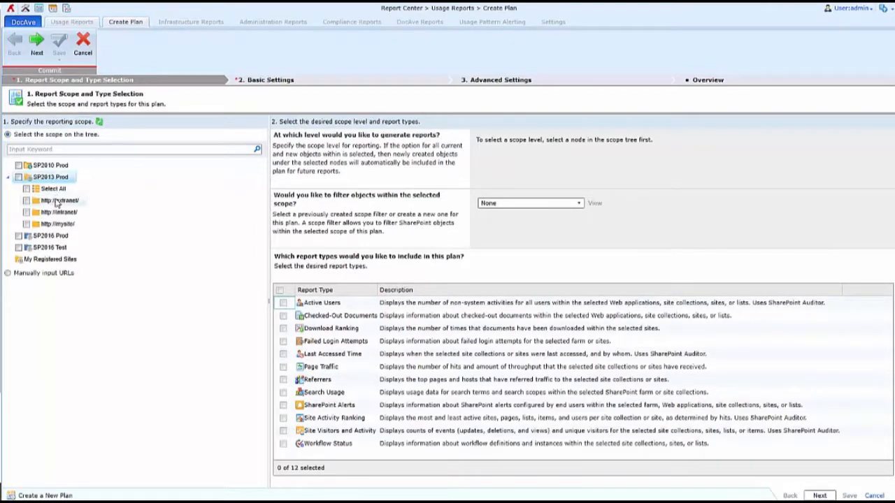
click(32, 201)
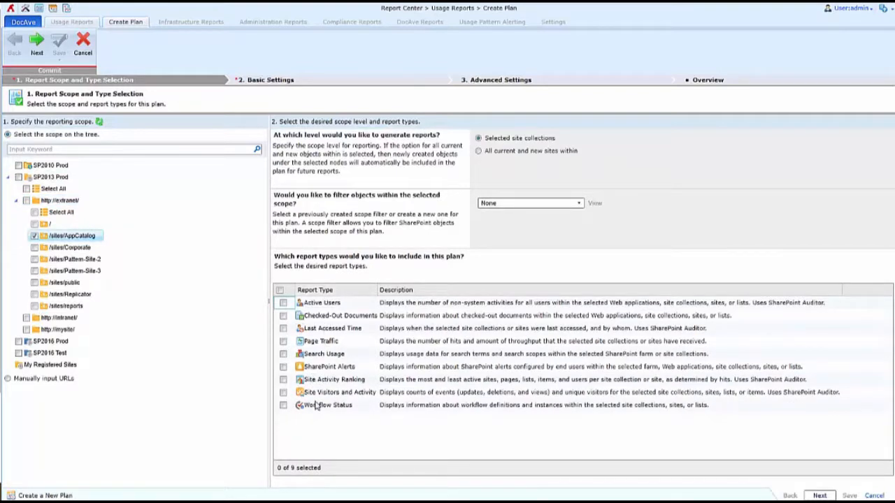
Check the Active Users and Checked-Out Documents report types.
click(283, 302)
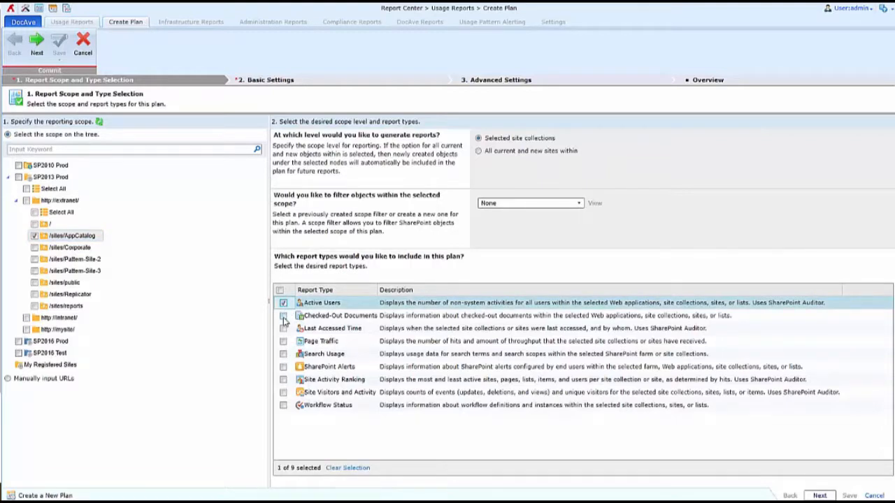
click(283, 315)
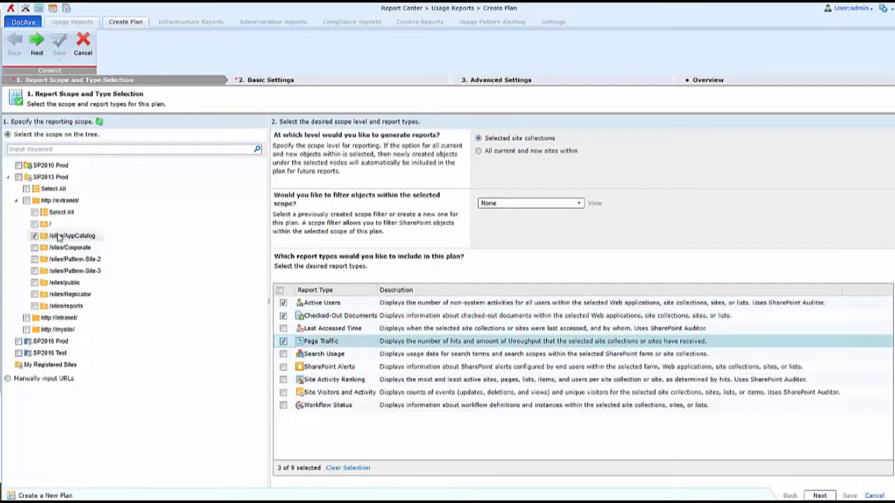
mouse_move(663, 252)
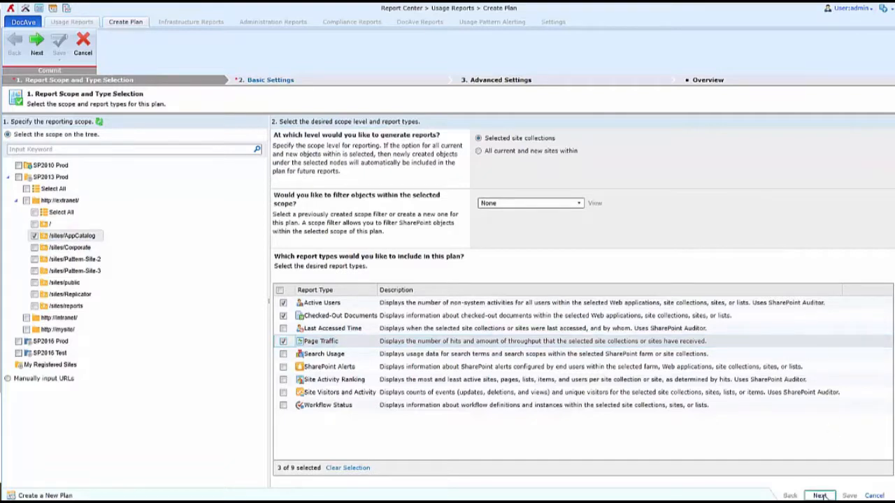
On basic settings, name the plan 'Test Report', try Users to Exclude, then keep Include All Users.
click(820, 495)
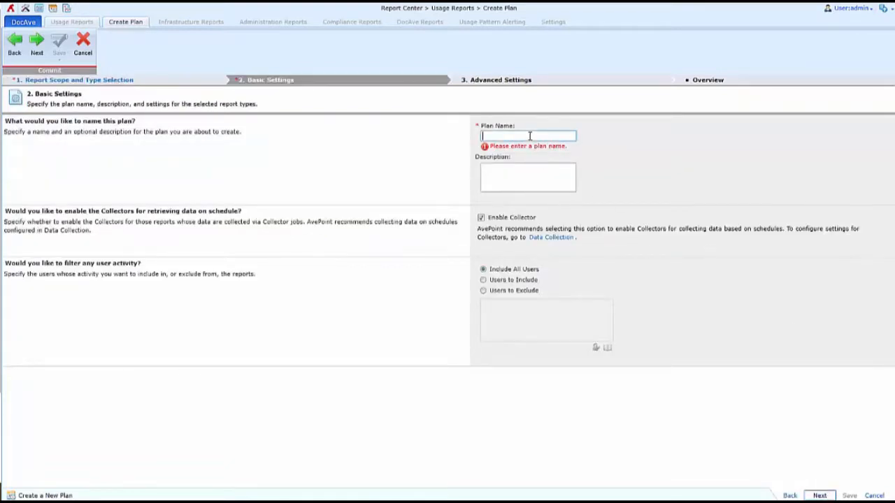
text(Test Report)
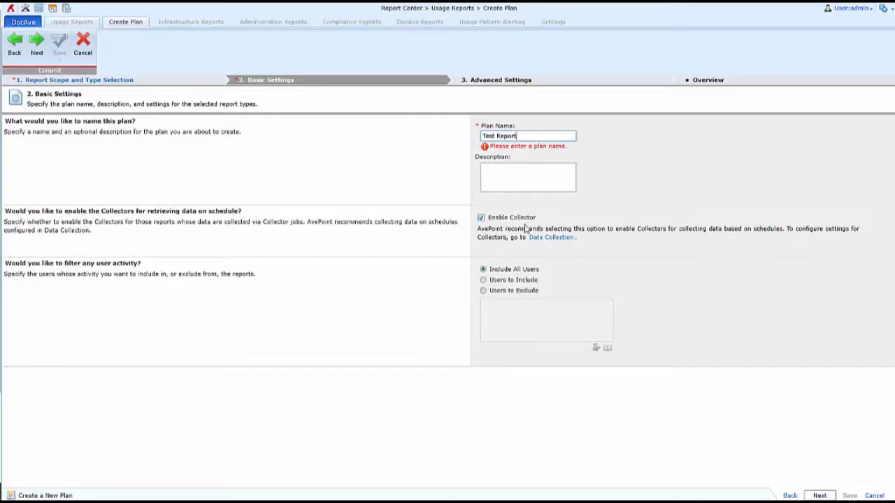
mouse_move(153, 273)
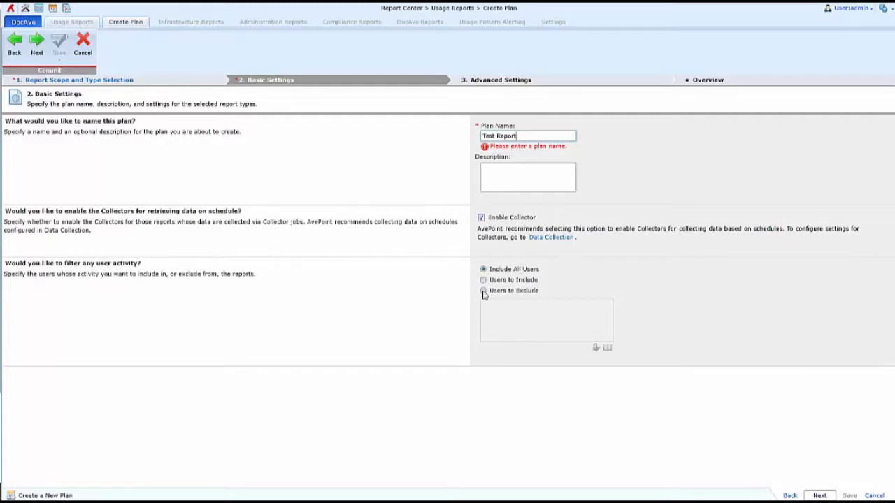
click(482, 290)
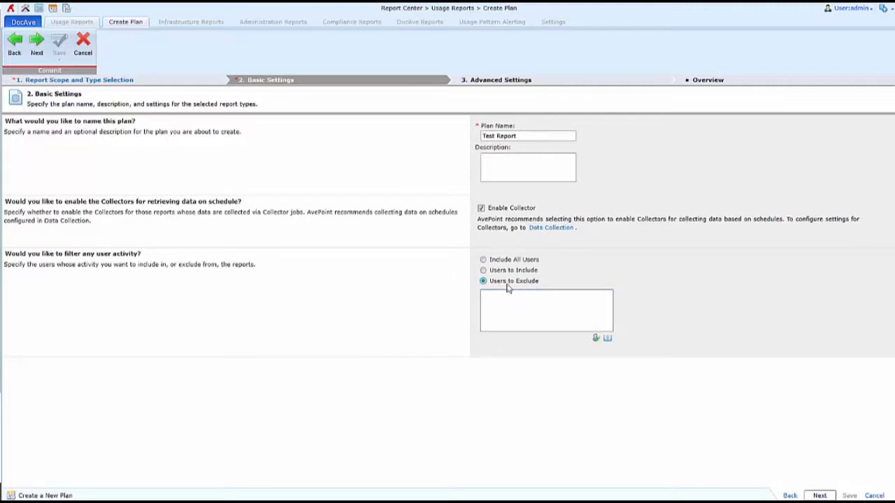
mouse_move(541, 282)
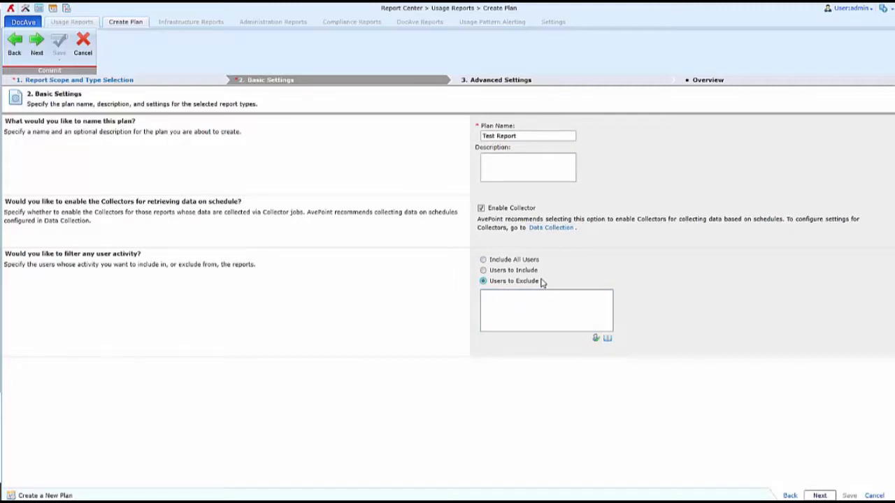
mouse_move(506, 281)
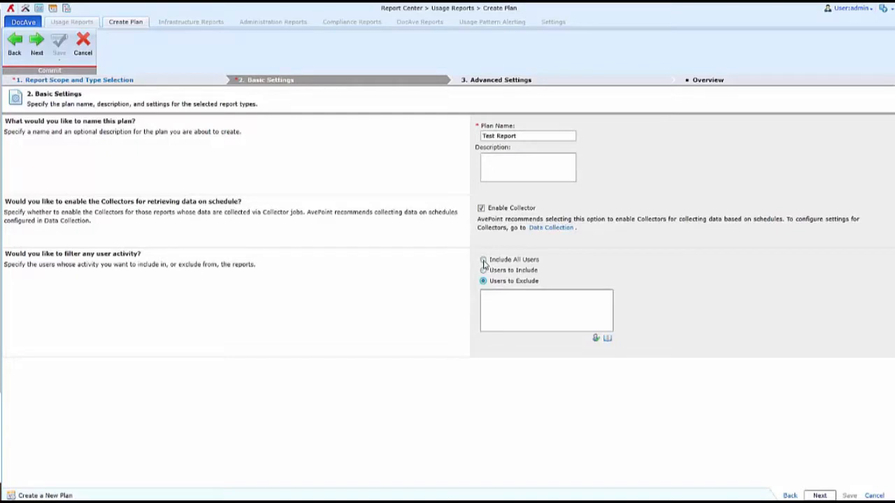
click(482, 260)
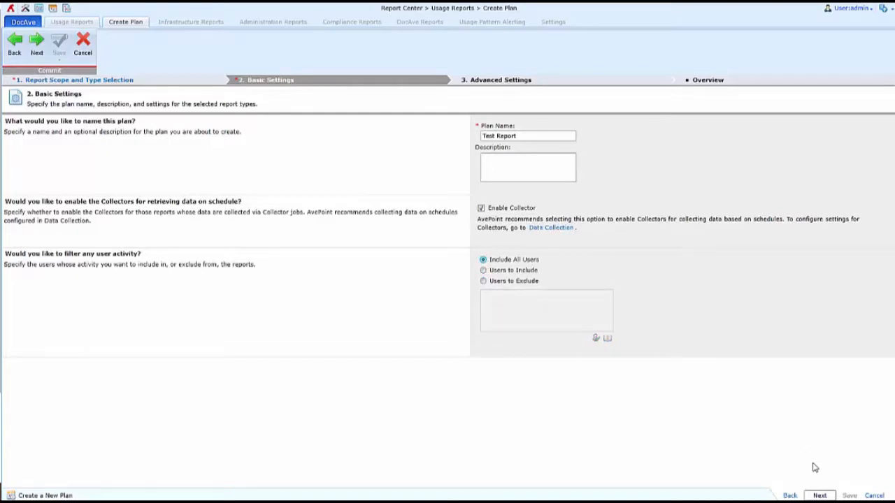
On advanced settings, preview the export and custom schedule options, then set exporting to No.
click(819, 495)
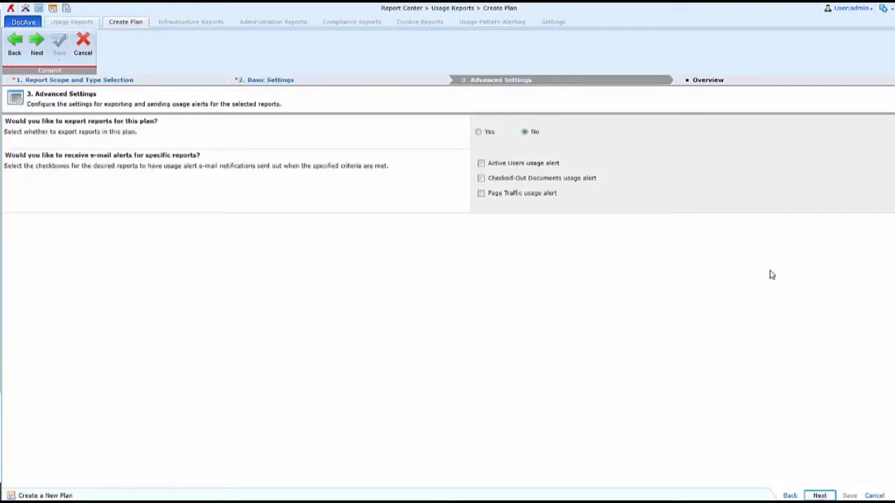
mouse_move(712, 241)
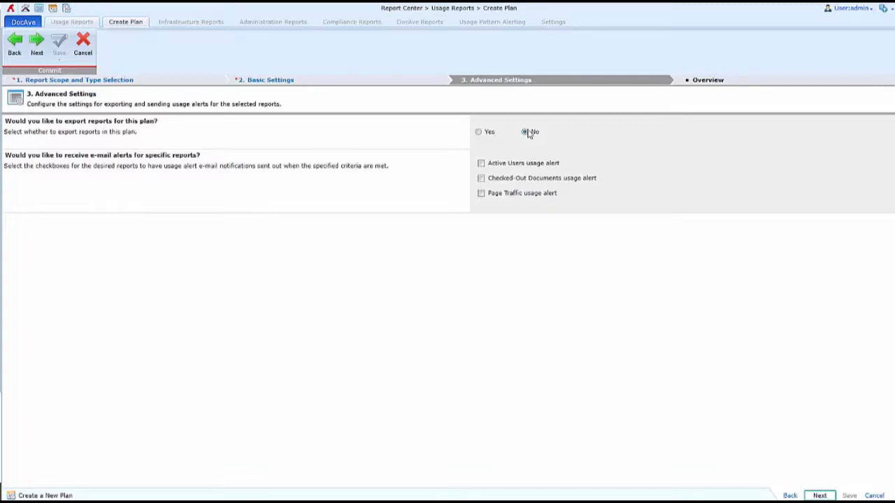
click(478, 131)
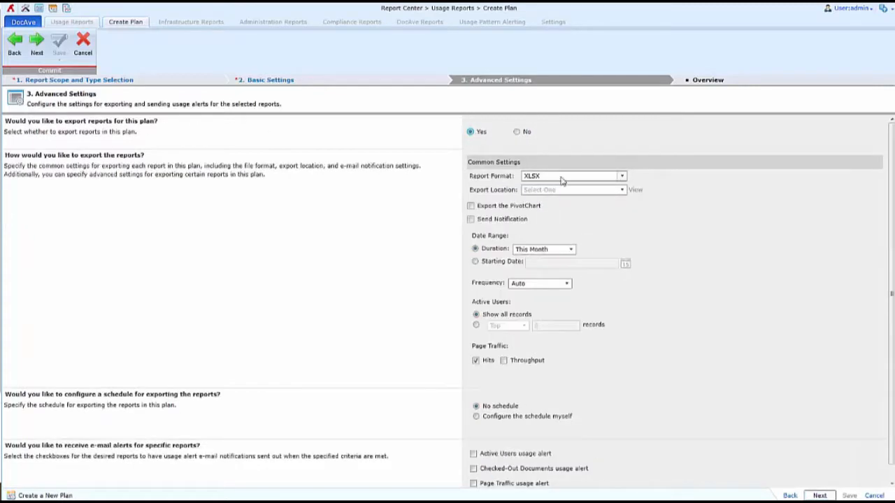
scroll(down, 3)
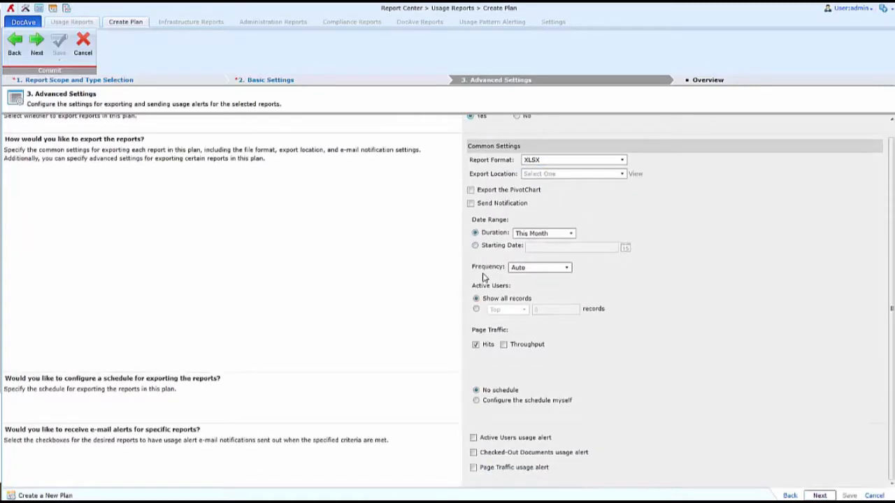
mouse_move(470, 388)
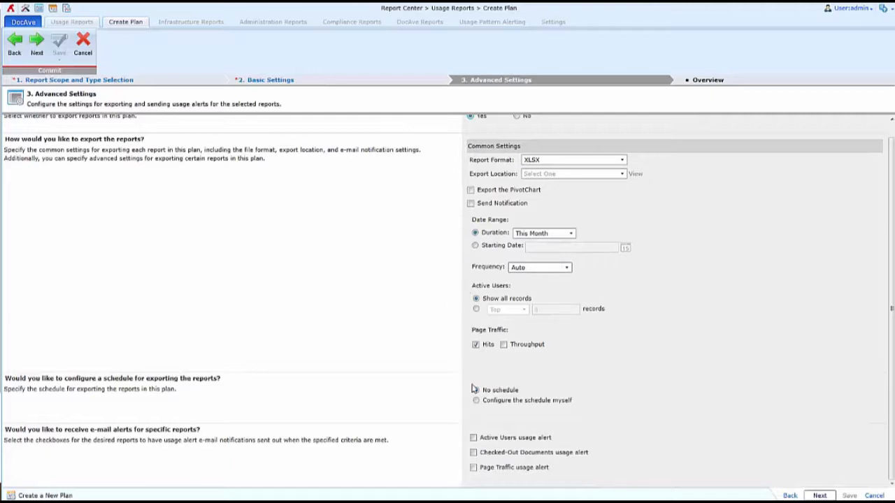
click(475, 390)
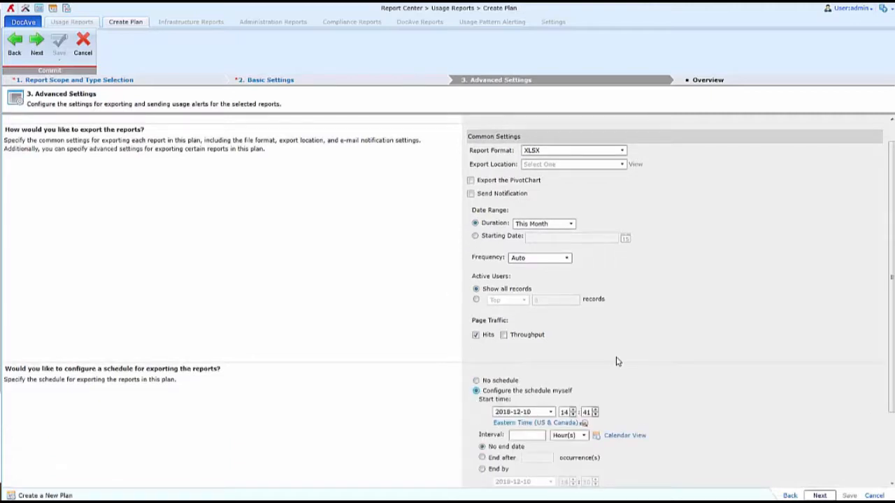
scroll(down, 3)
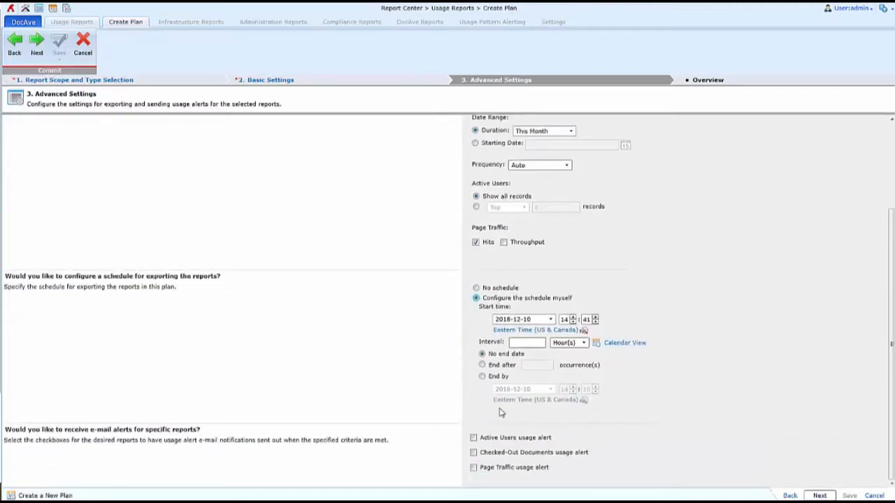
scroll(up, 3)
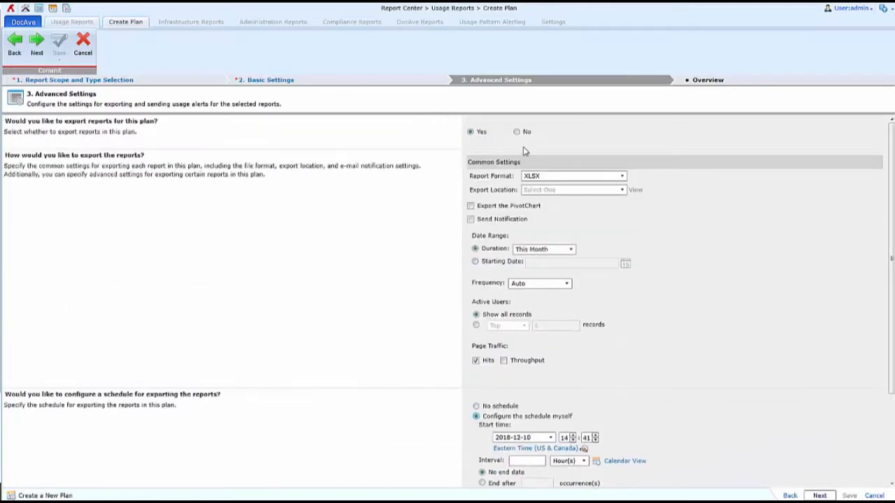
click(516, 131)
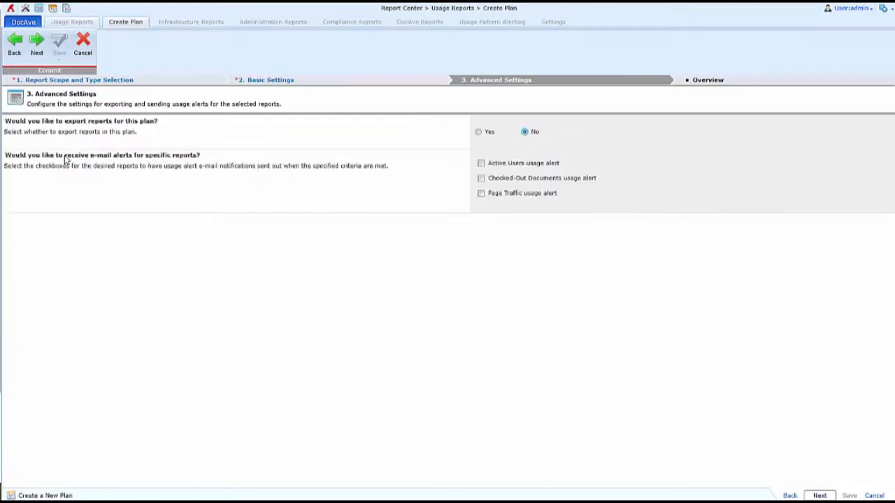
mouse_move(565, 181)
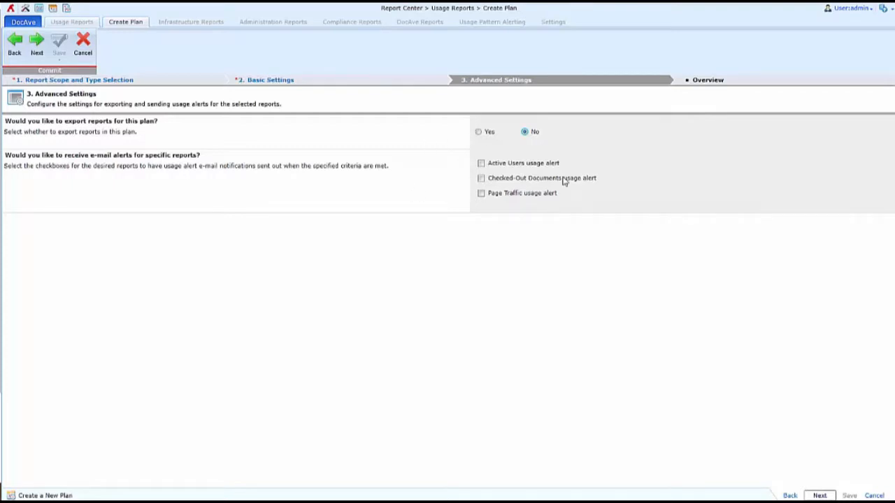
mouse_move(783, 468)
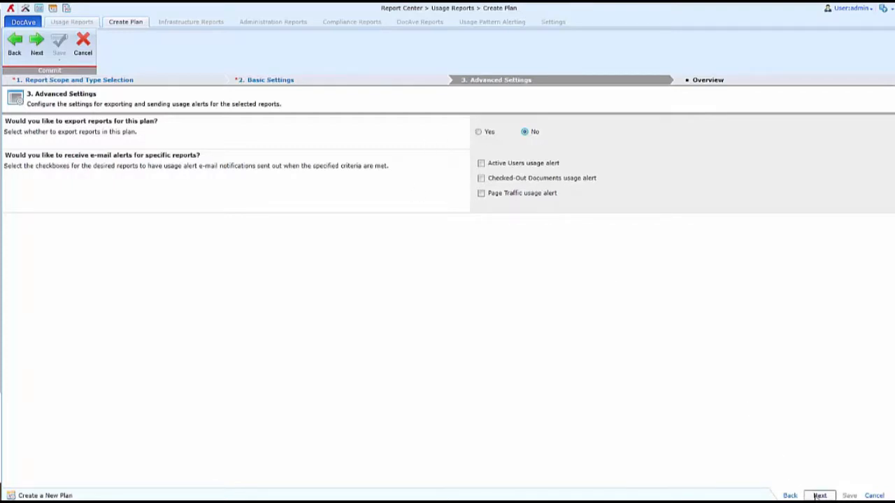
Open the Test Report plan Overview and show the Save dropdown options.
click(819, 495)
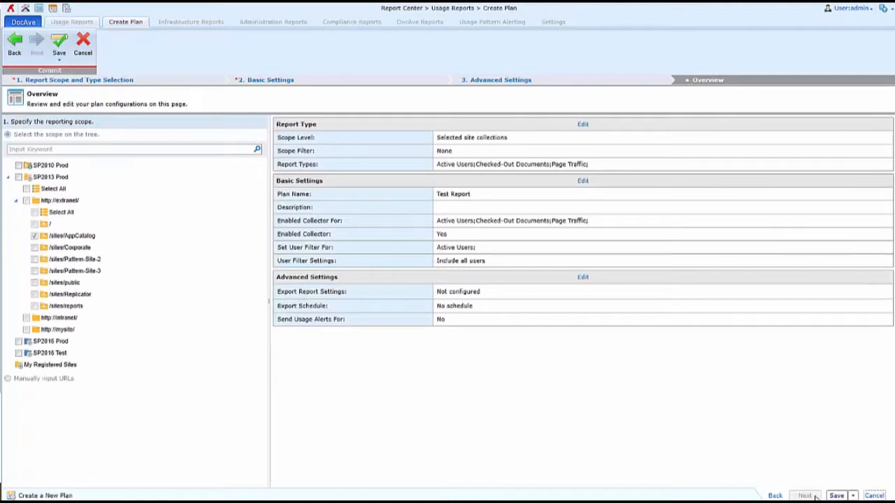
mouse_move(393, 251)
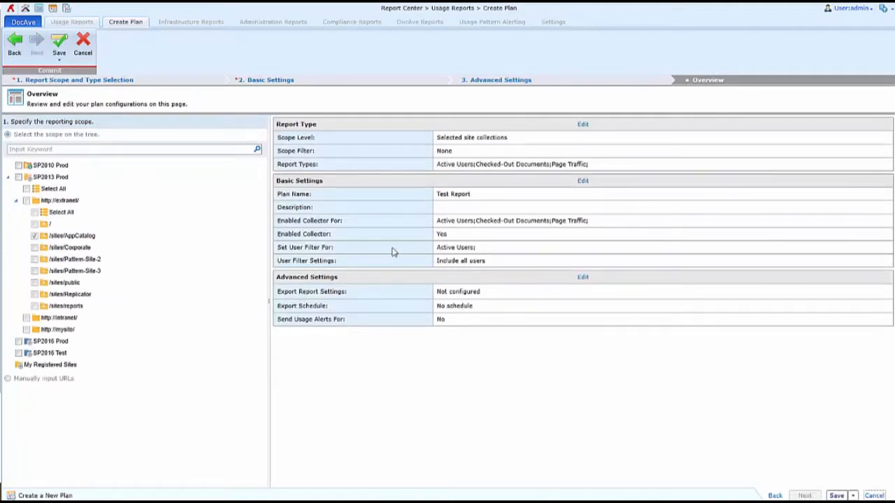
mouse_move(816, 467)
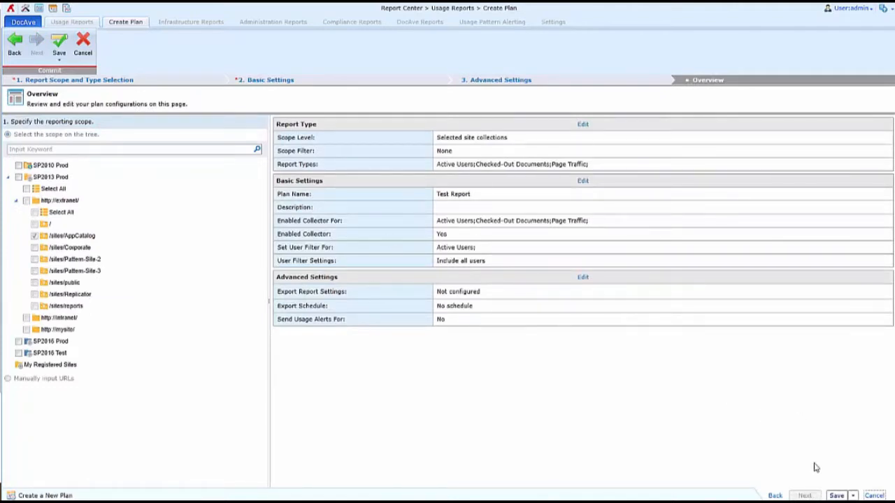
click(852, 495)
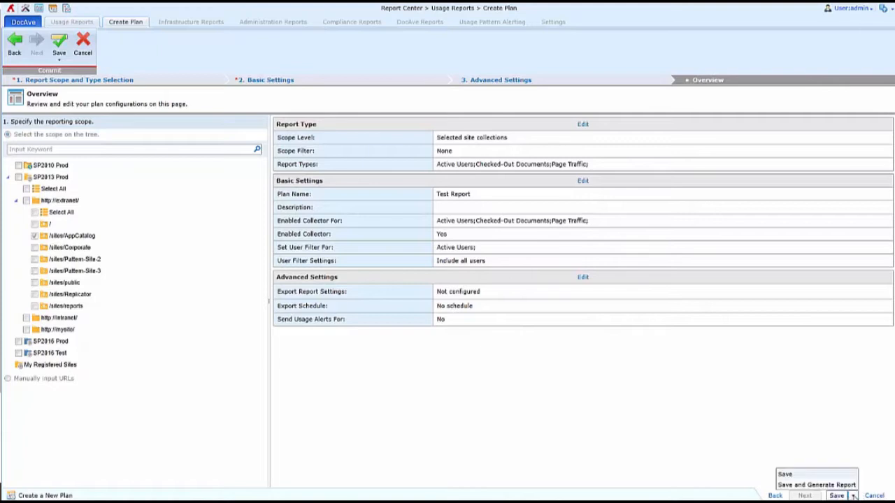